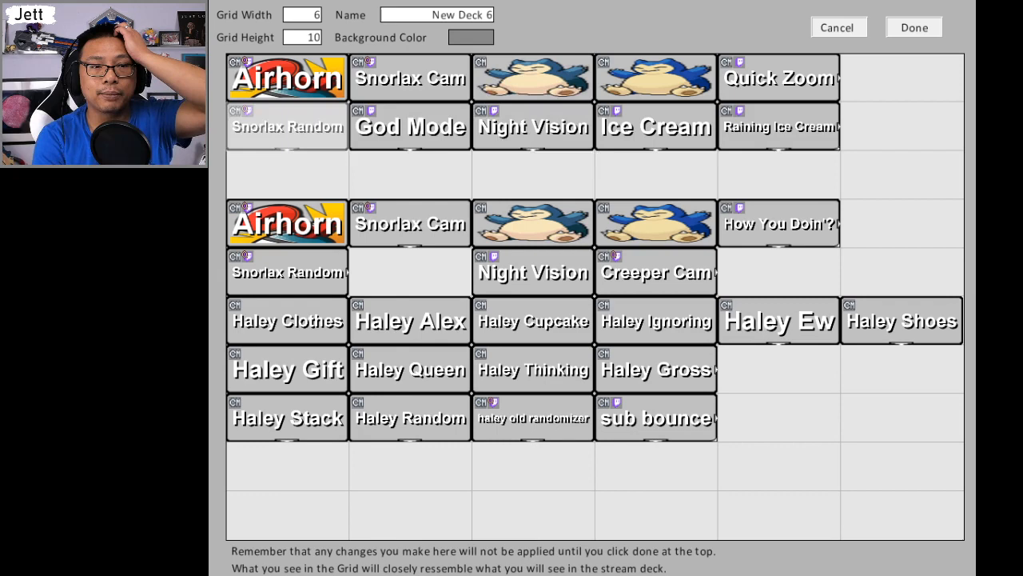
- Bring up the deck button's options and enter its Edit Commands list
{"action": "left_click", "coordinate": [288, 126]}
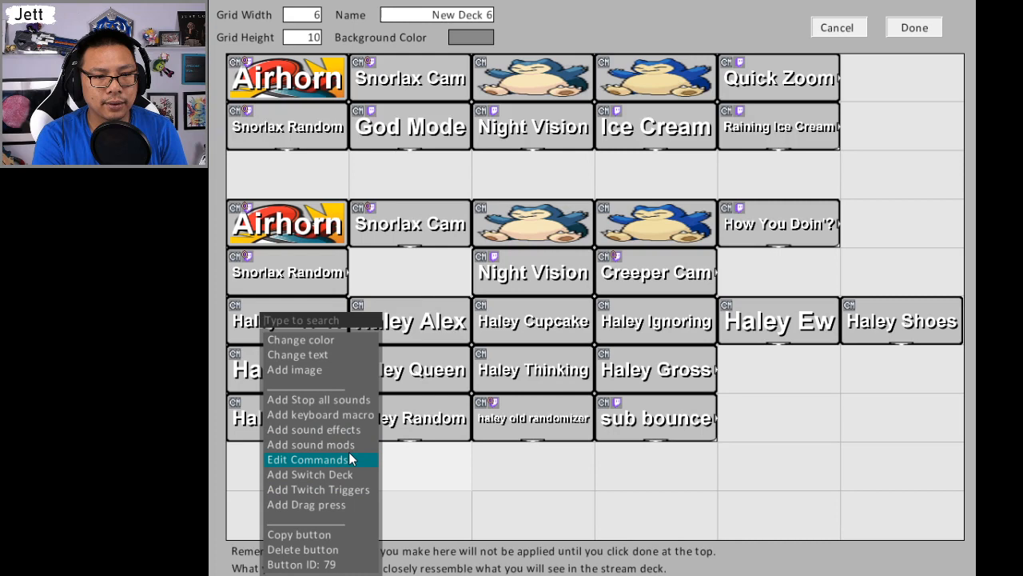
{"action": "left_click", "coordinate": [317, 459]}
{"action": "type", "text": "s"}
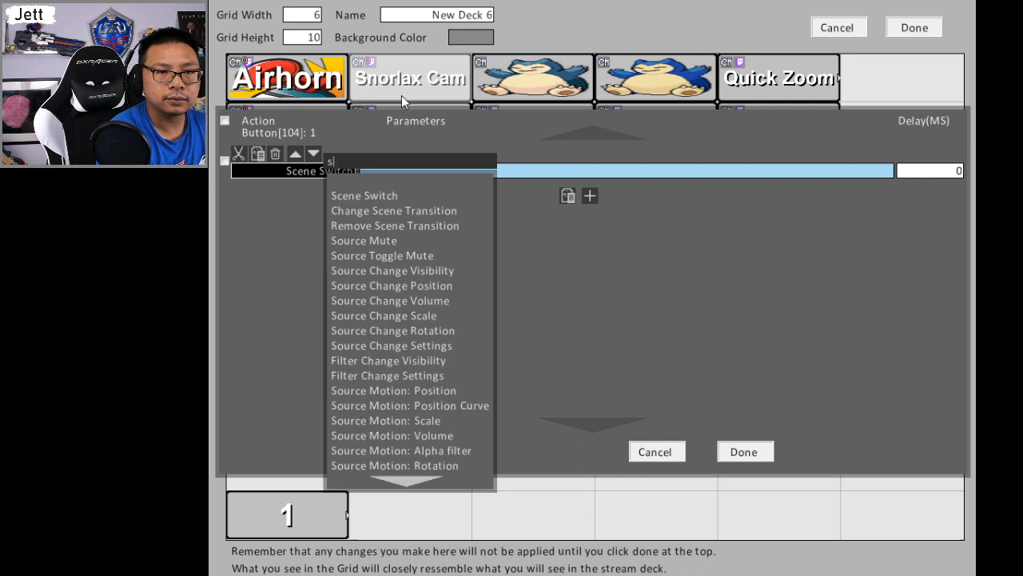
- Assign a Source Change Visibility action to button 1
{"action": "left_click", "coordinate": [391, 270]}
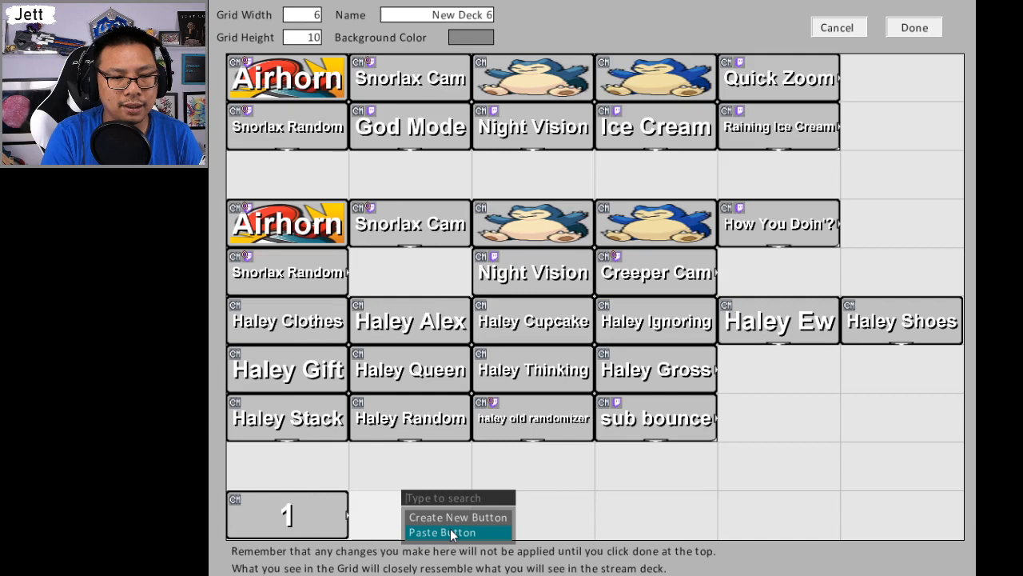
- Paste button 1 as button 2 targeting item 2 and confirm with Done
{"action": "left_click", "coordinate": [451, 530]}
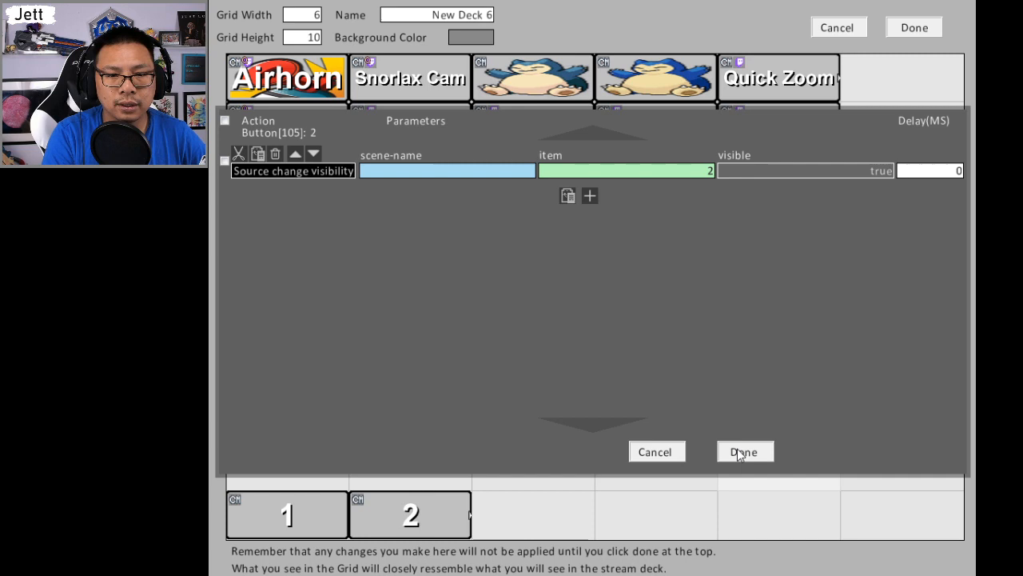
{"action": "left_click", "coordinate": [745, 451]}
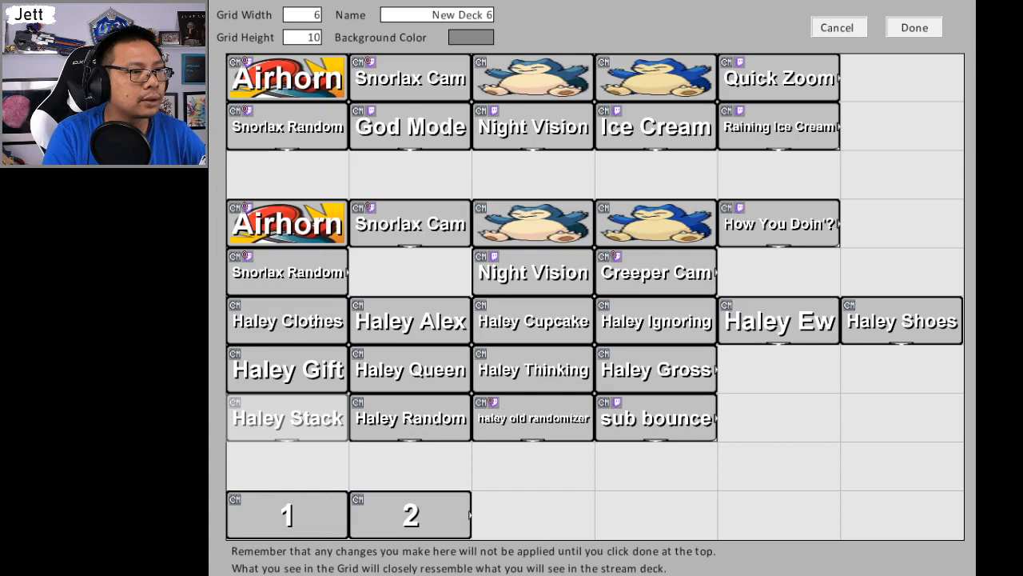
- Bring up the Paste Button options on the next empty cell for button 3
{"action": "right_click", "coordinate": [532, 320]}
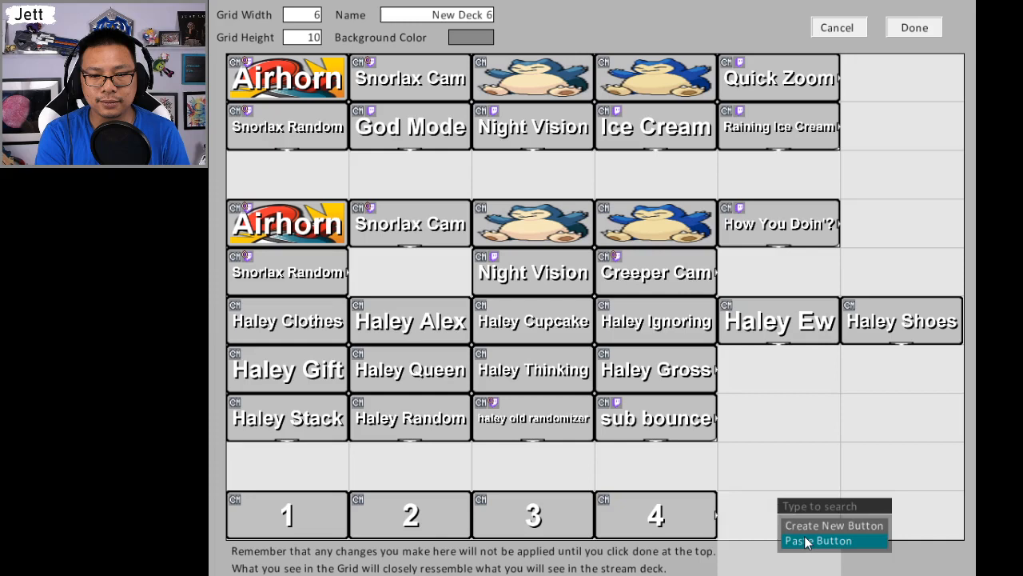
- Paste copies as buttons 5 and 6, dismissing the Twitch triggers window in between
{"action": "left_click", "coordinate": [817, 540]}
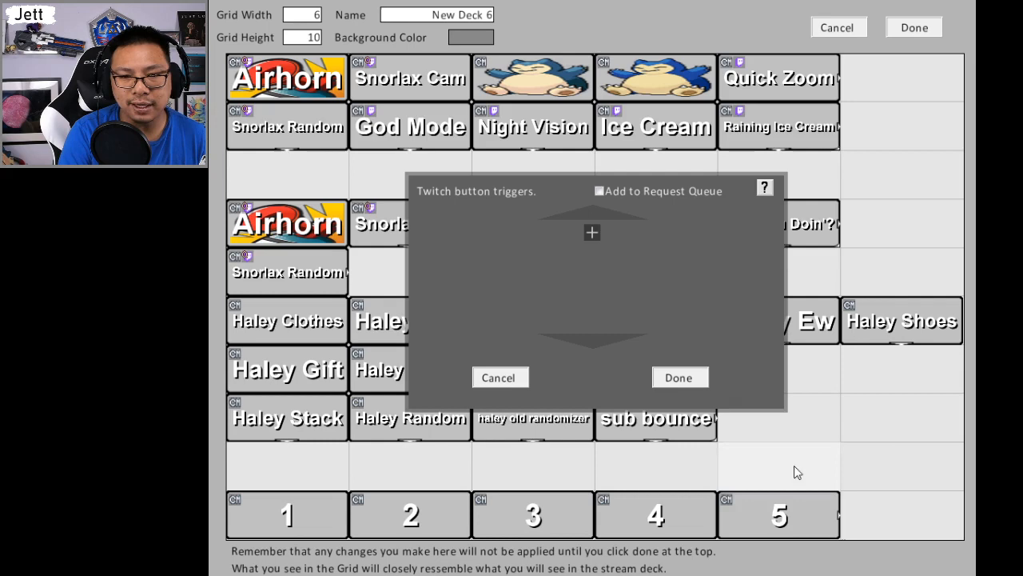
{"action": "left_click", "coordinate": [591, 232]}
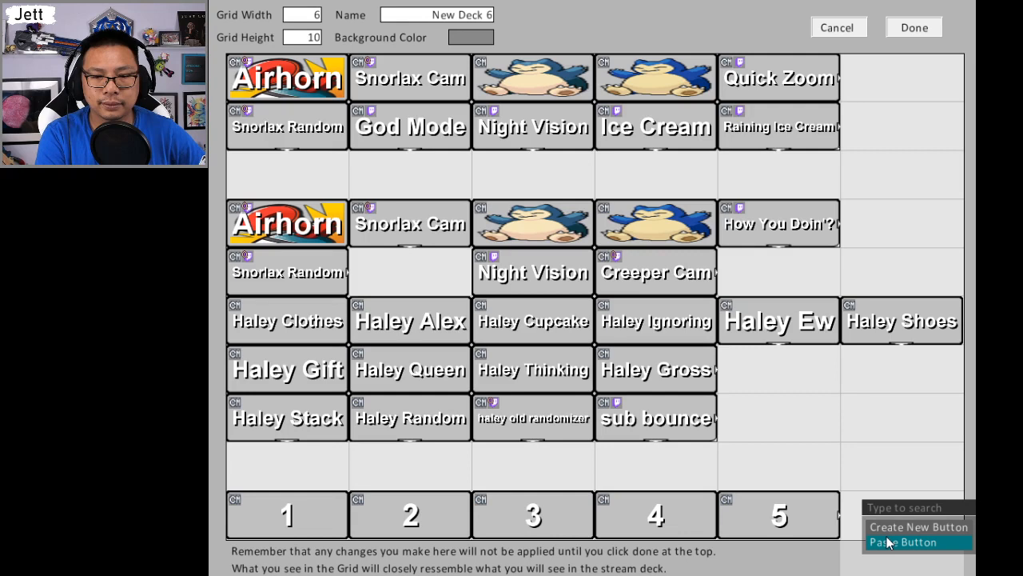
{"action": "left_click", "coordinate": [902, 540]}
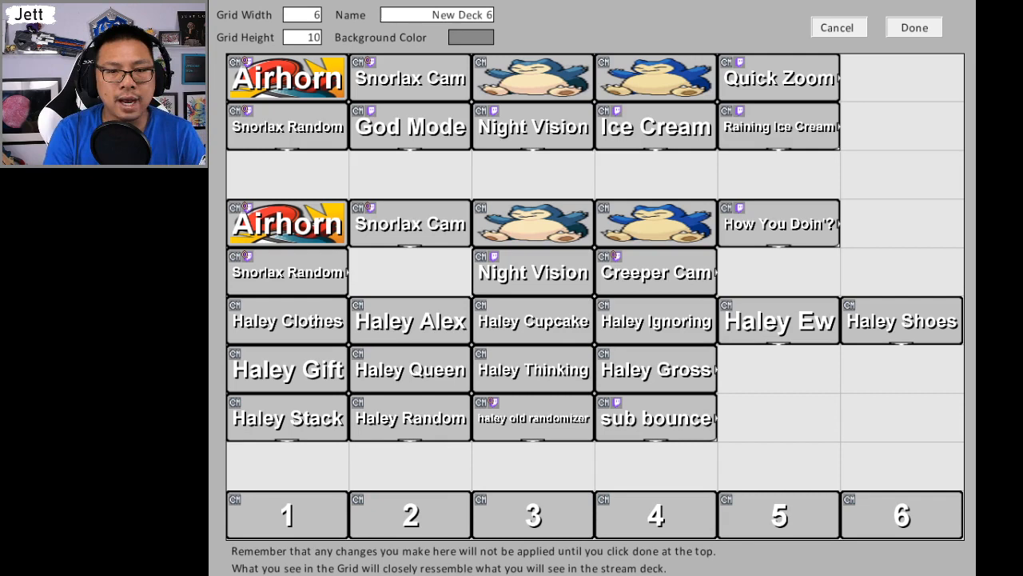
- Show the Create New Button / Paste Button menu for the cell above button 1
{"action": "right_click", "coordinate": [288, 467]}
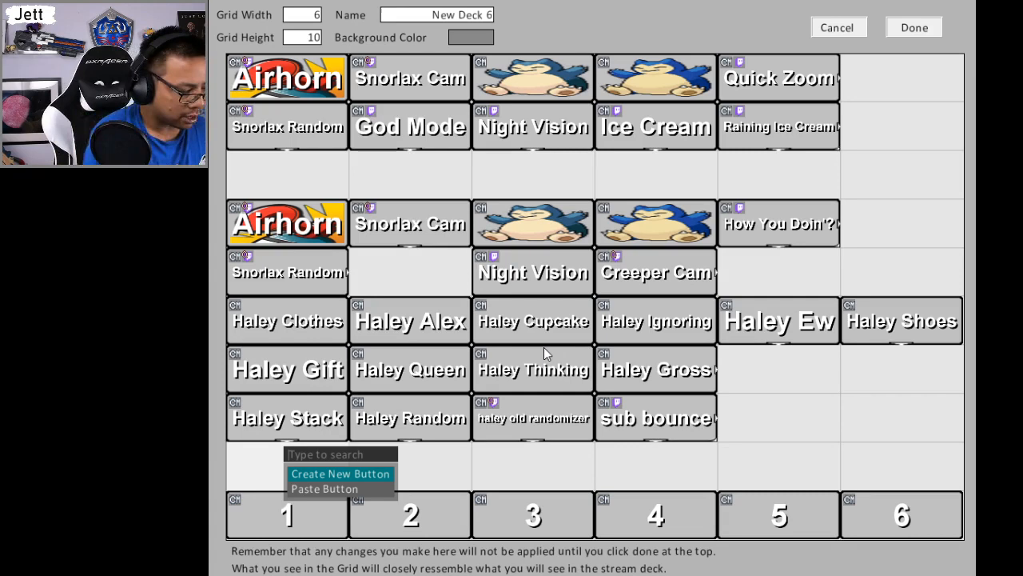
{"action": "mouse_move", "coordinate": [803, 284]}
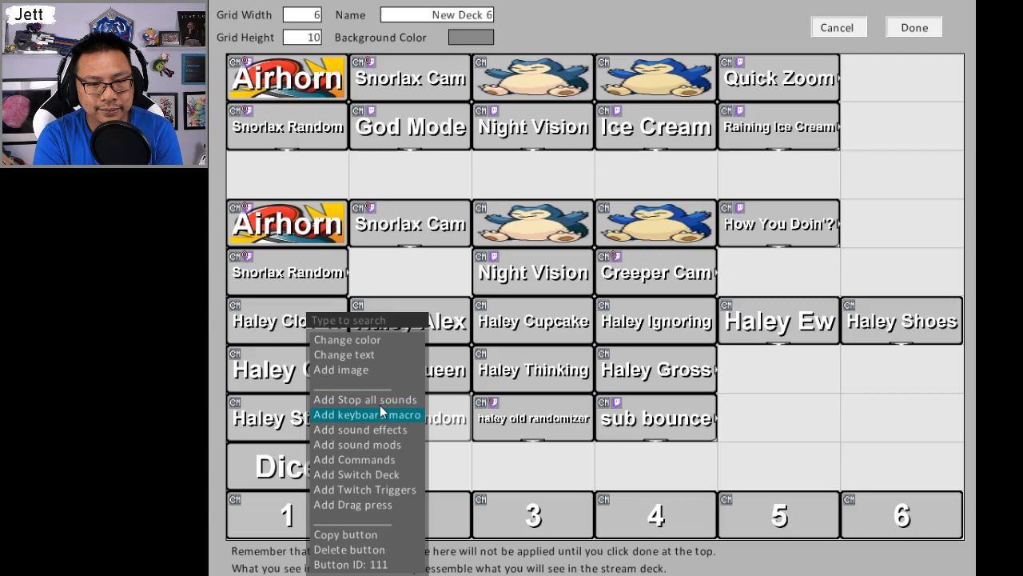
- Close the other cell's menu and reach button 1's editing options
{"action": "left_click", "coordinate": [288, 515]}
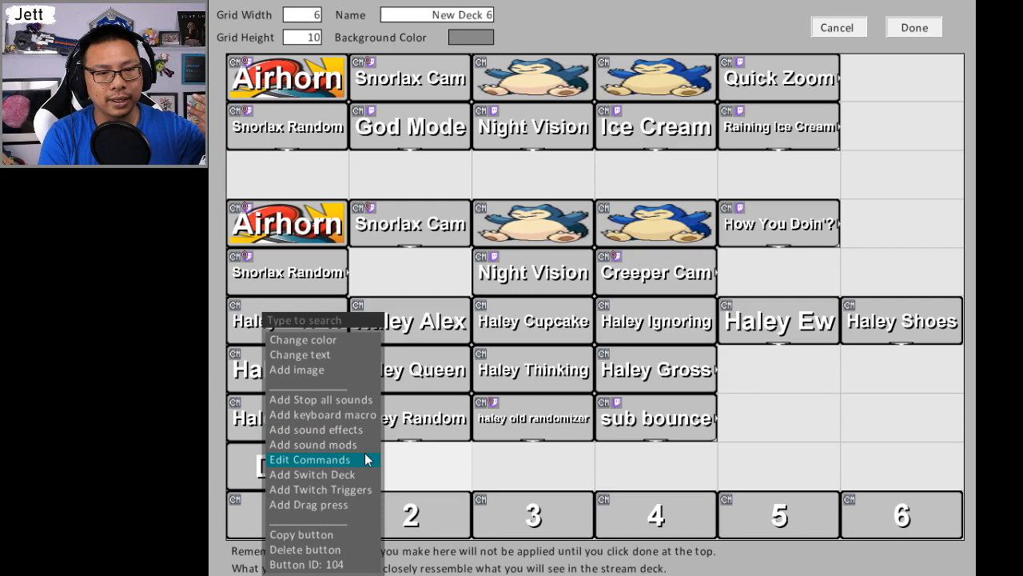
- Duplicate button 1's visibility command and set the copy's visible value
{"action": "left_click", "coordinate": [310, 459]}
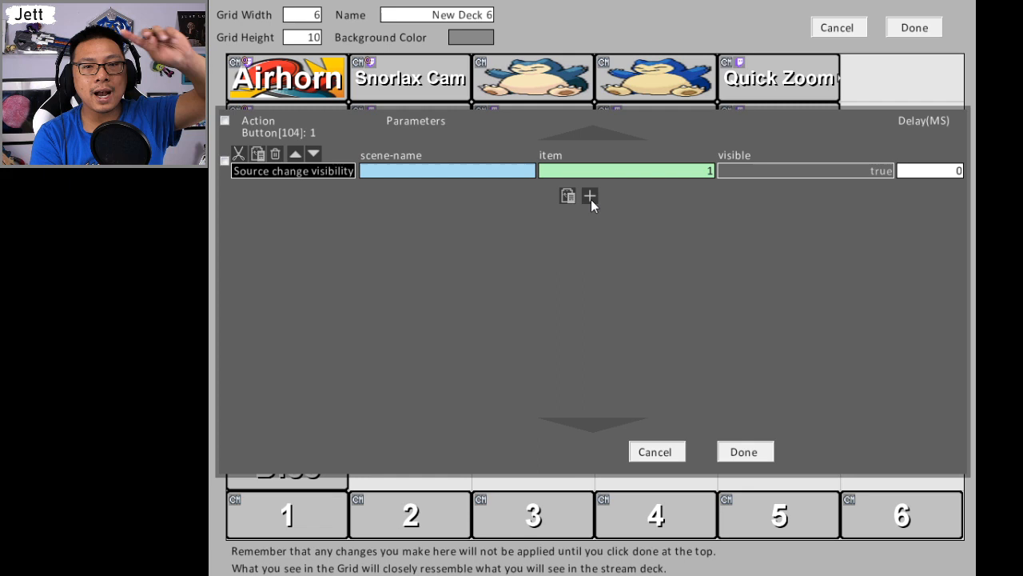
{"action": "left_click", "coordinate": [588, 195]}
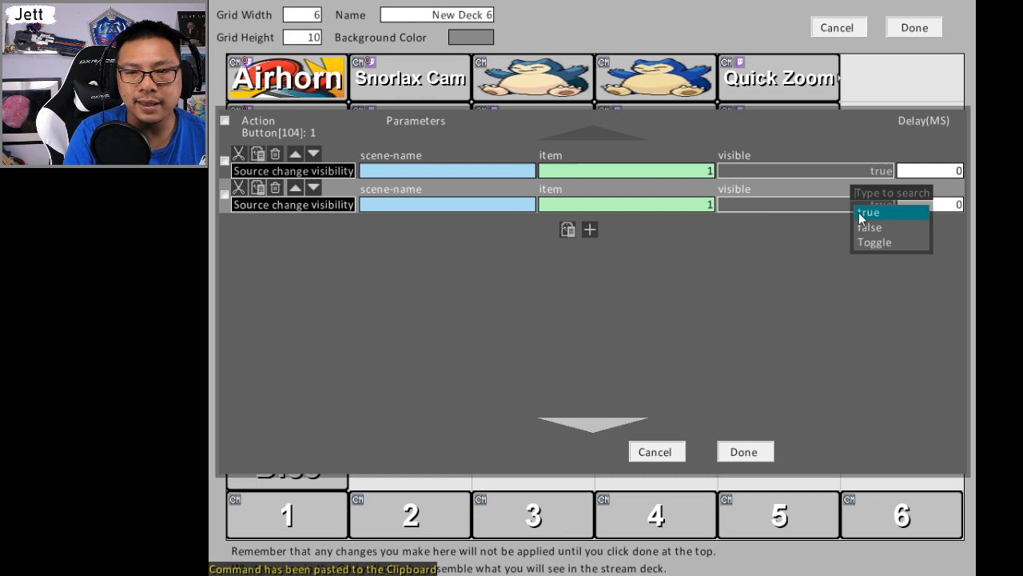
{"action": "left_click", "coordinate": [870, 227]}
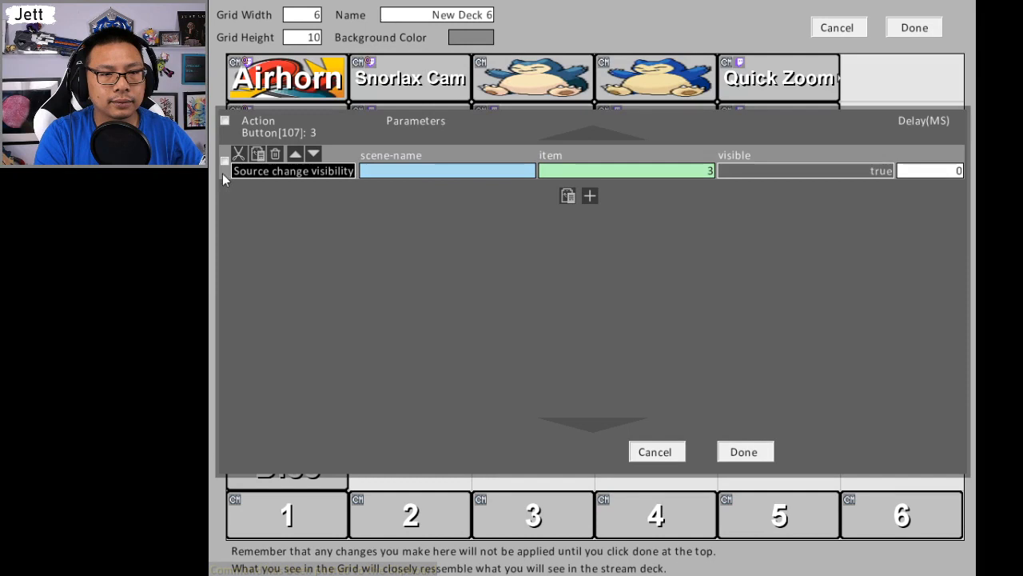
- Copy the visibility command for button 6 and target item 6, hidden after 5000 ms
{"action": "left_click", "coordinate": [566, 195]}
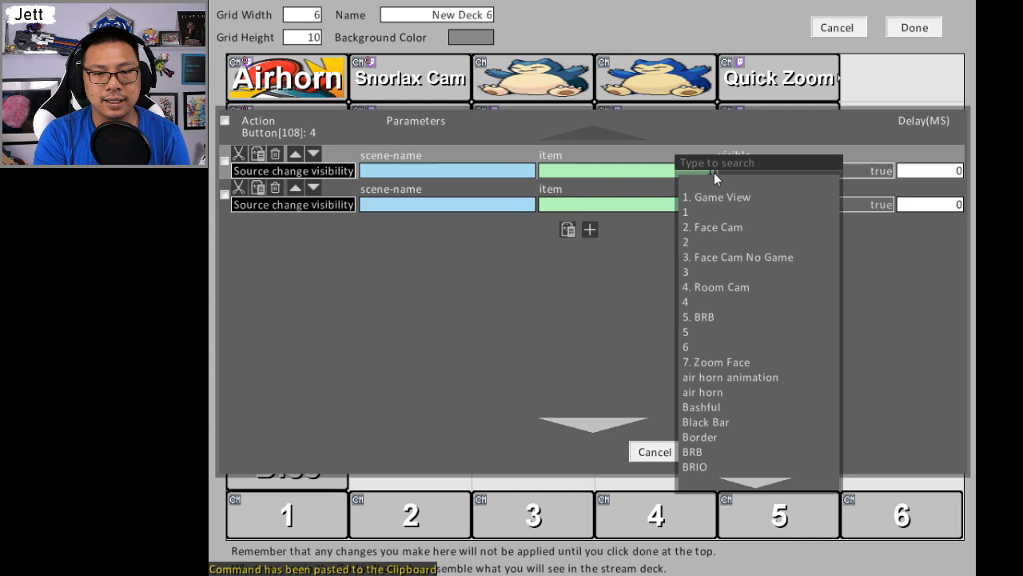
{"action": "left_click", "coordinate": [684, 211]}
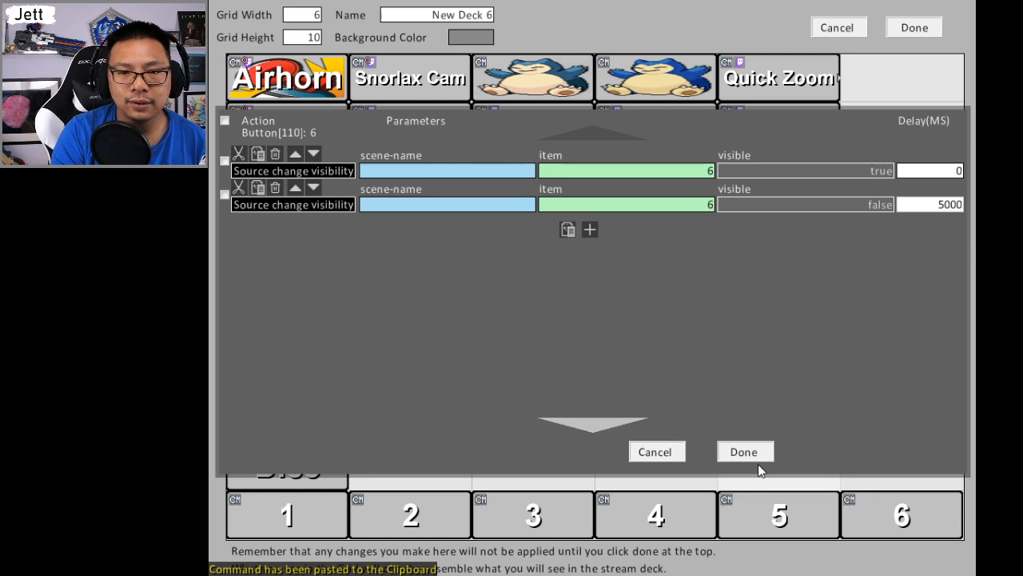
- Save button 6's commands with Done, reopen them to verify, and close again
{"action": "left_click", "coordinate": [745, 451]}
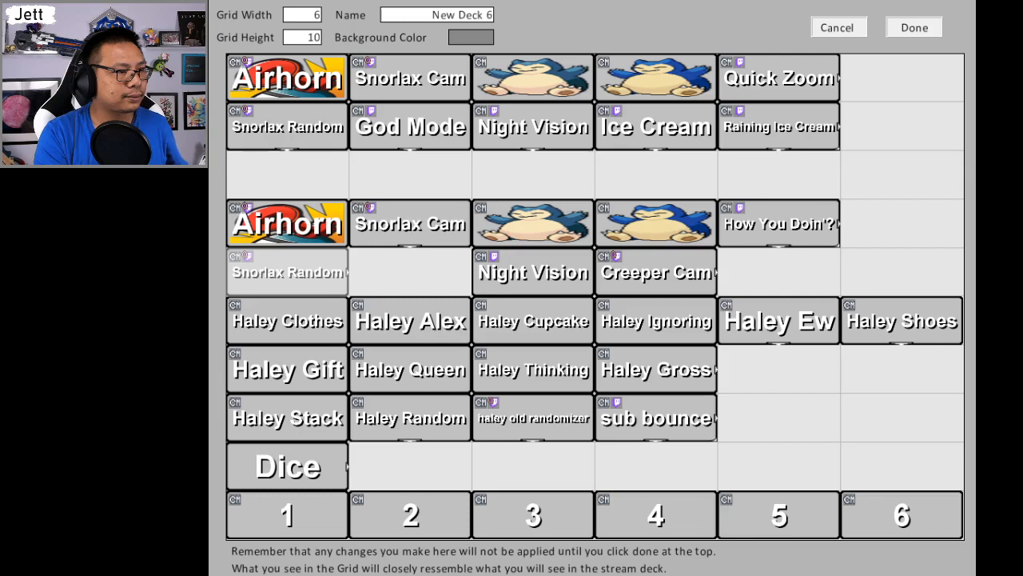
{"action": "right_click", "coordinate": [902, 320]}
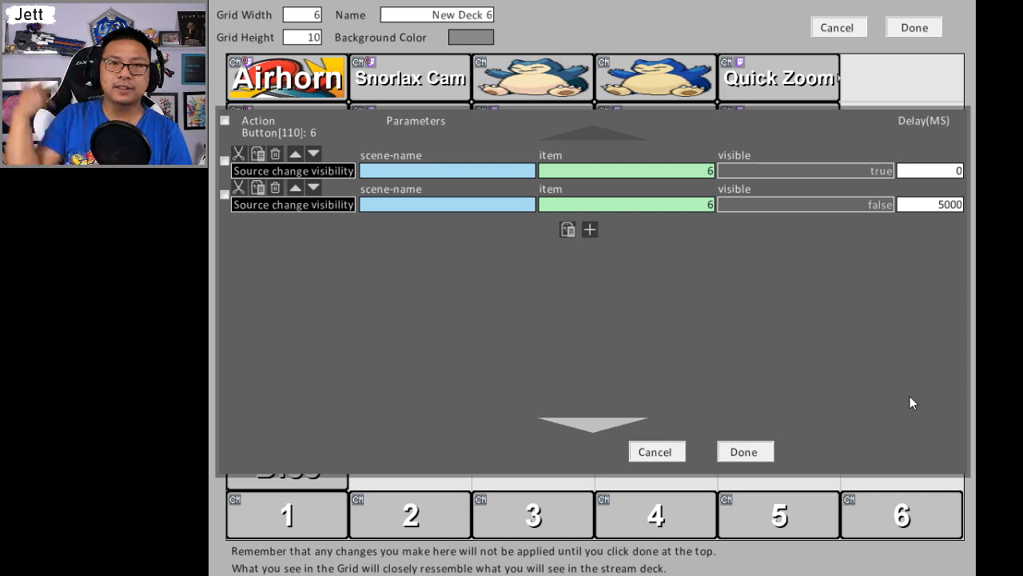
{"action": "left_click", "coordinate": [742, 450]}
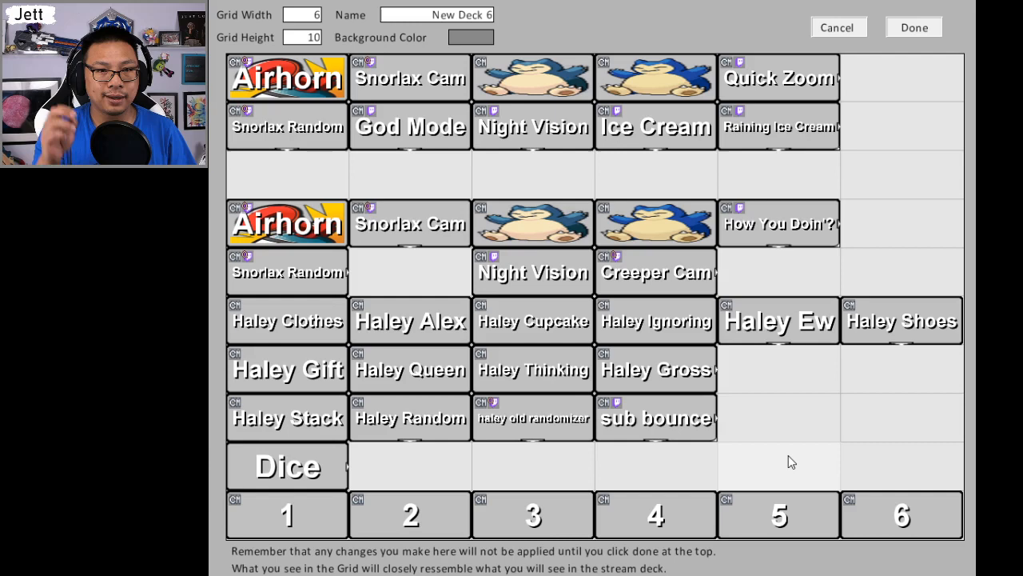
- Paste the copied Snorlax Random button into the empty cell above button 6
{"action": "right_click", "coordinate": [286, 126]}
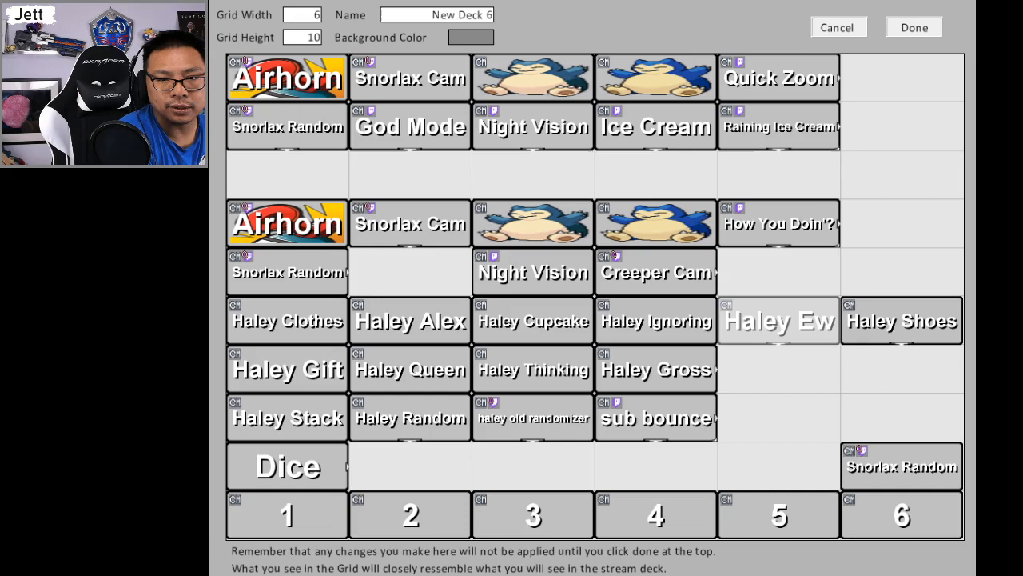
{"action": "right_click", "coordinate": [900, 320]}
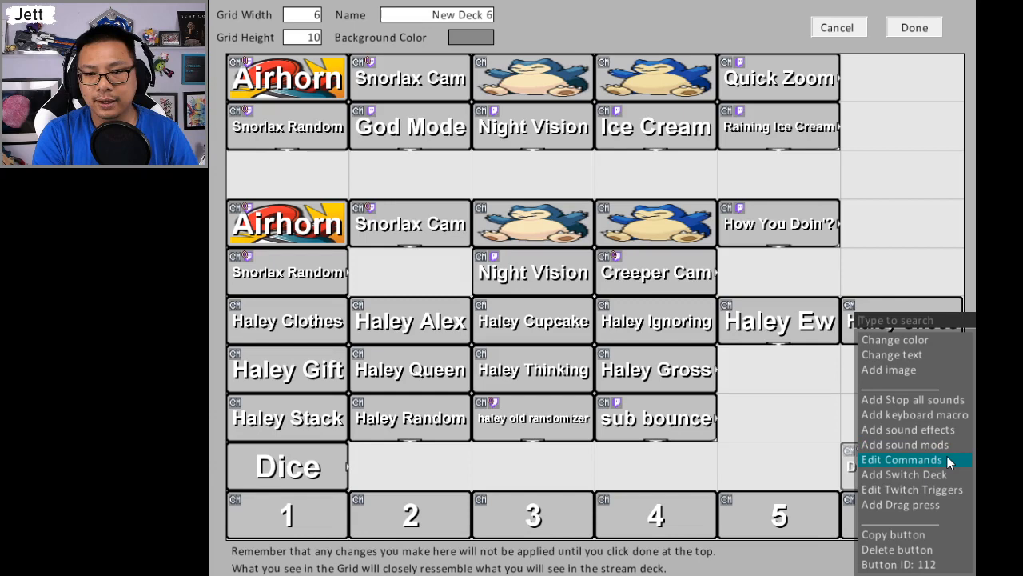
- Set the Math: Random action to store dice_select with a range of 1 to 6
{"action": "left_click", "coordinate": [901, 459]}
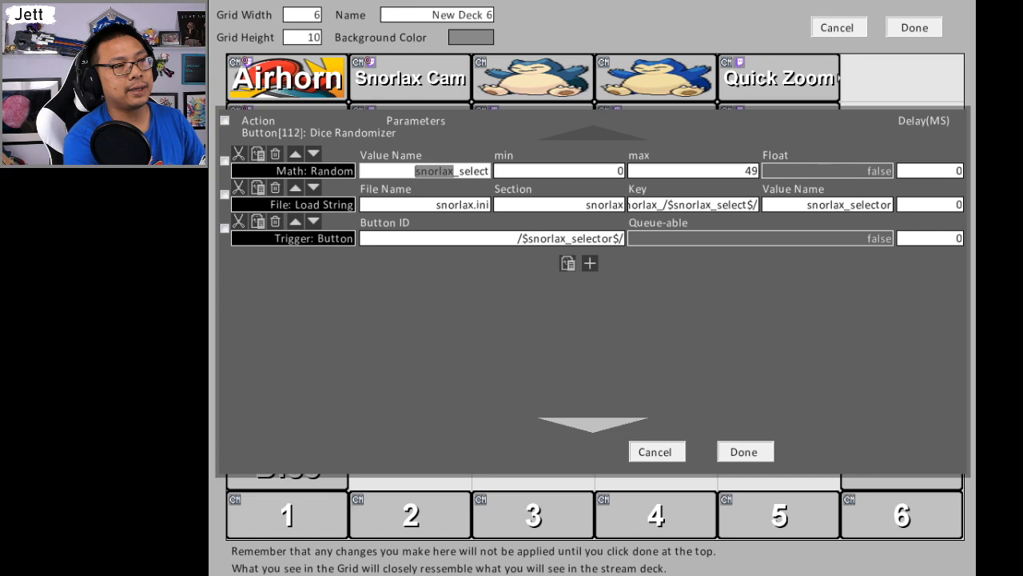
{"action": "type", "text": "dice_select"}
{"action": "left_click", "coordinate": [694, 171]}
{"action": "type", "text": "6"}
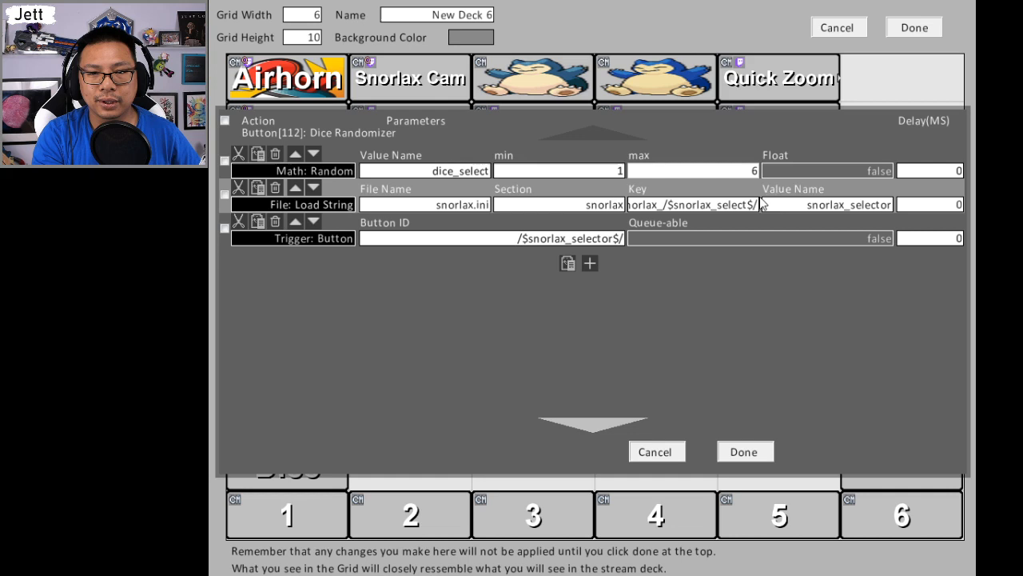
{"action": "left_click", "coordinate": [425, 204]}
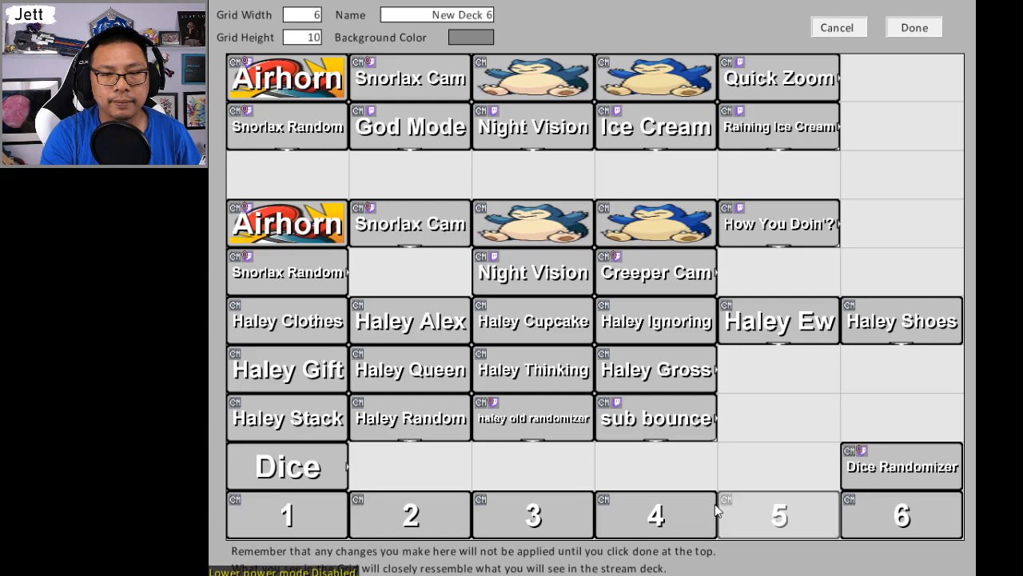
- Close the Dice Randomizer command editor with Done, returning to the deck grid
{"action": "left_click", "coordinate": [902, 467]}
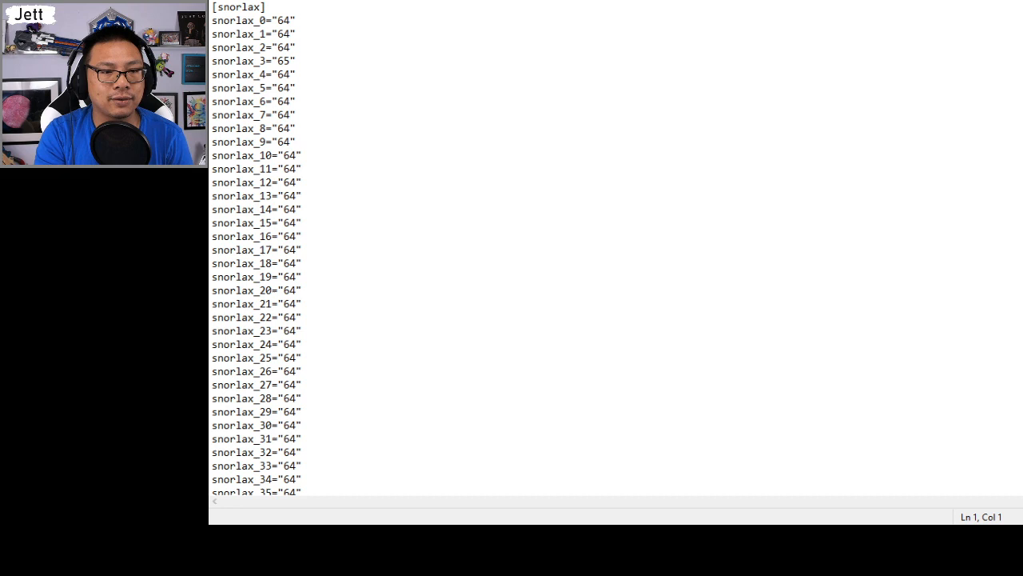
- Review the [snorlax] entries and their stored values in snorlax.ini
{"action": "scroll", "scroll_direction": "down", "scroll_amount": 3}
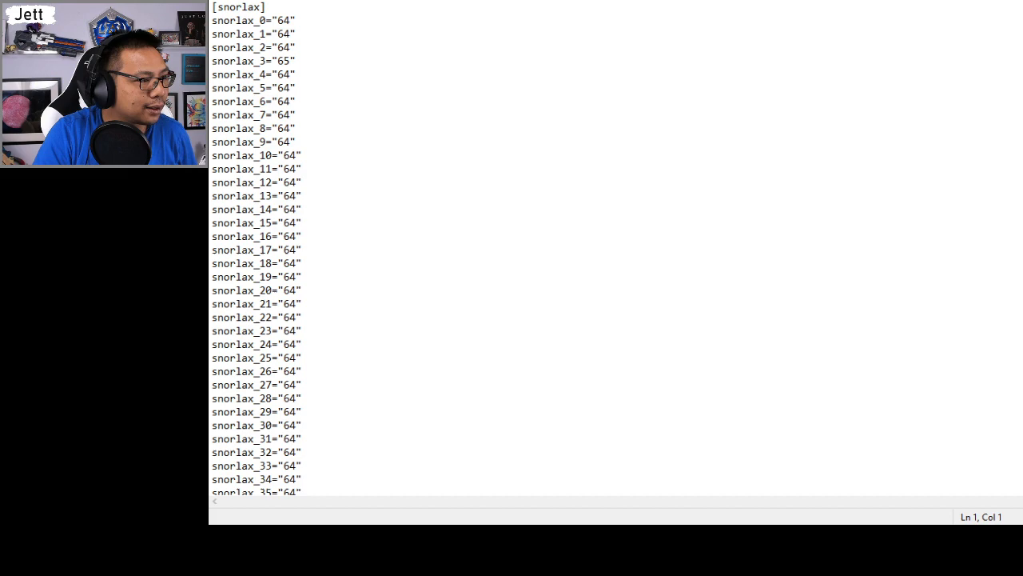
{"action": "right_click", "coordinate": [656, 224]}
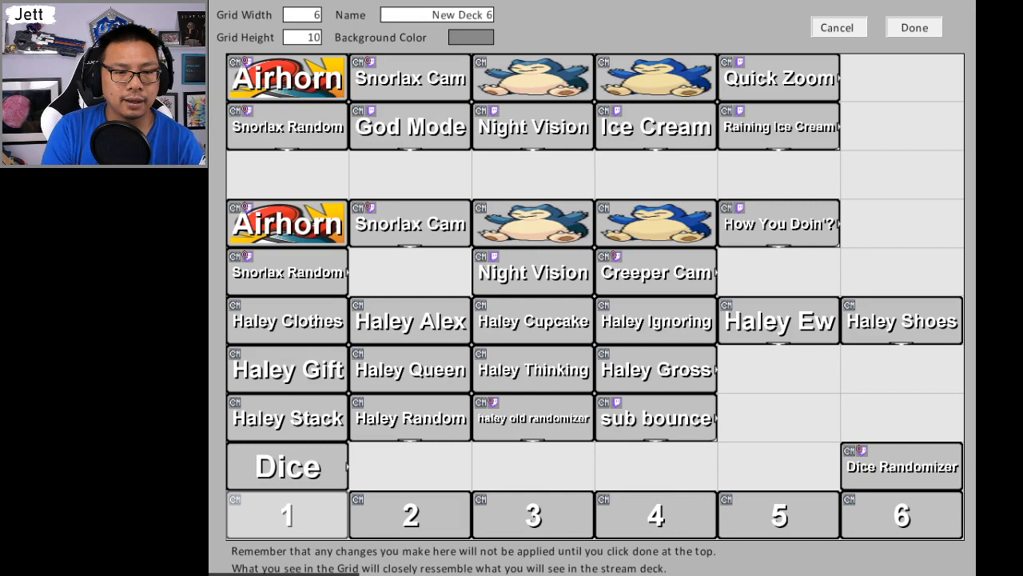
{"action": "right_click", "coordinate": [286, 320]}
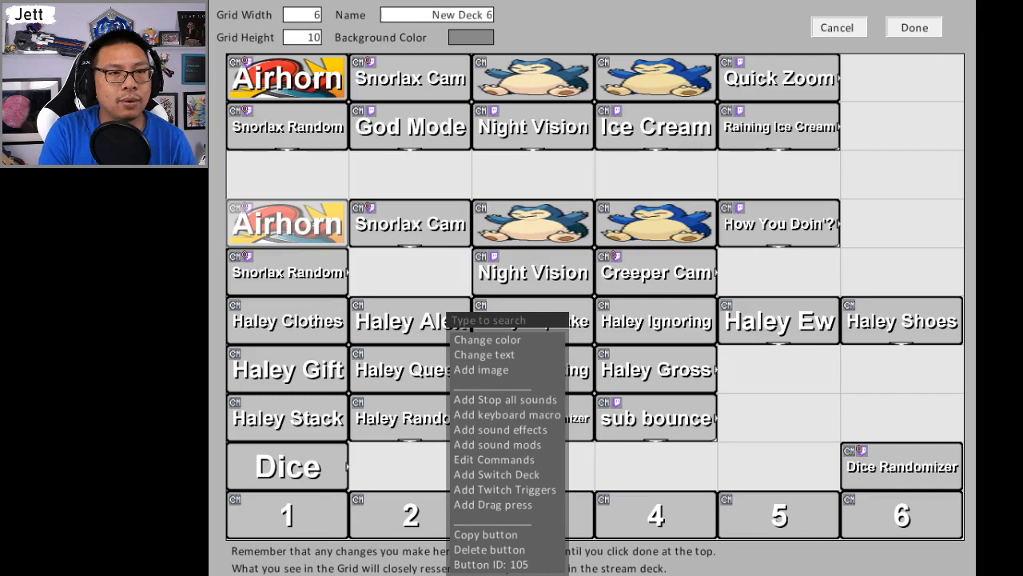
{"action": "mouse_move", "coordinate": [498, 473]}
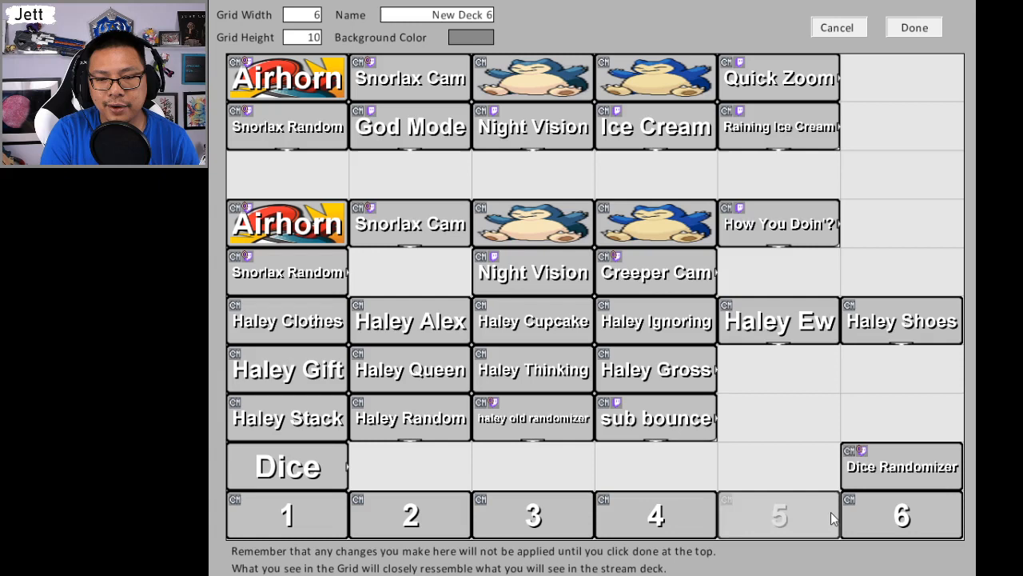
{"action": "right_click", "coordinate": [901, 320]}
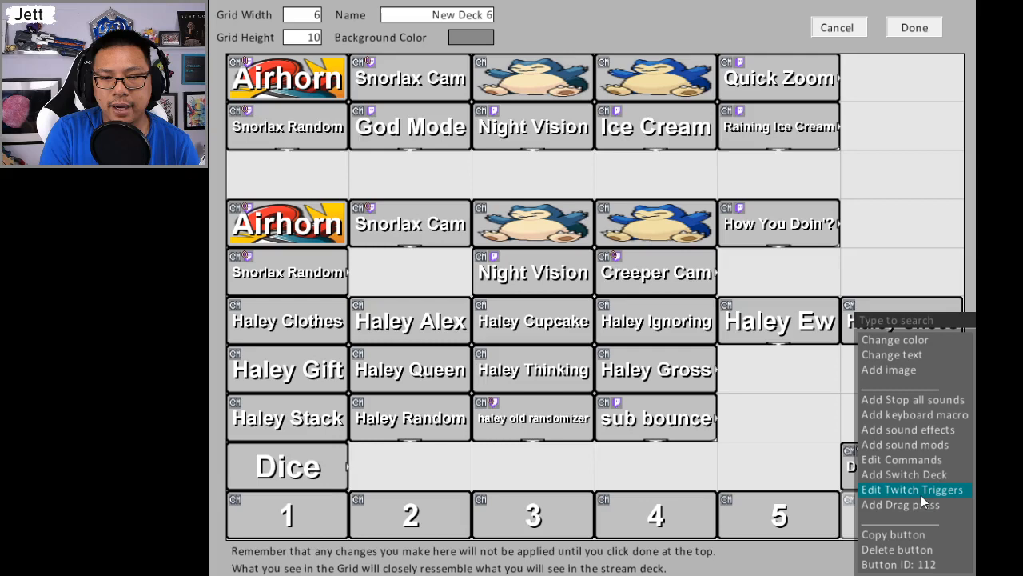
- Show the Dice Randomizer commands: 1–6 random dice_select, dice.ini string load, button trigger
{"action": "left_click", "coordinate": [914, 489]}
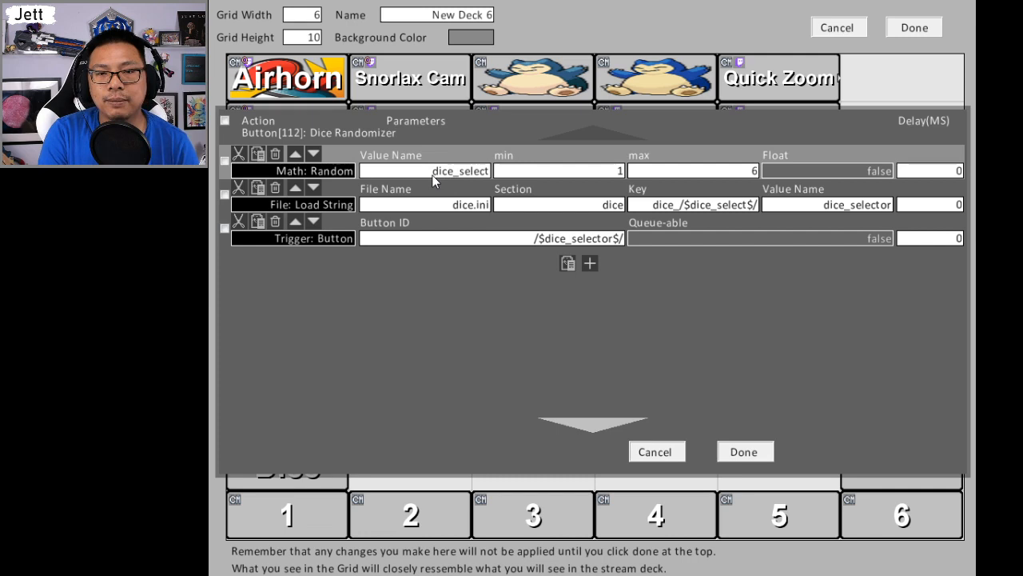
{"action": "mouse_move", "coordinate": [637, 176]}
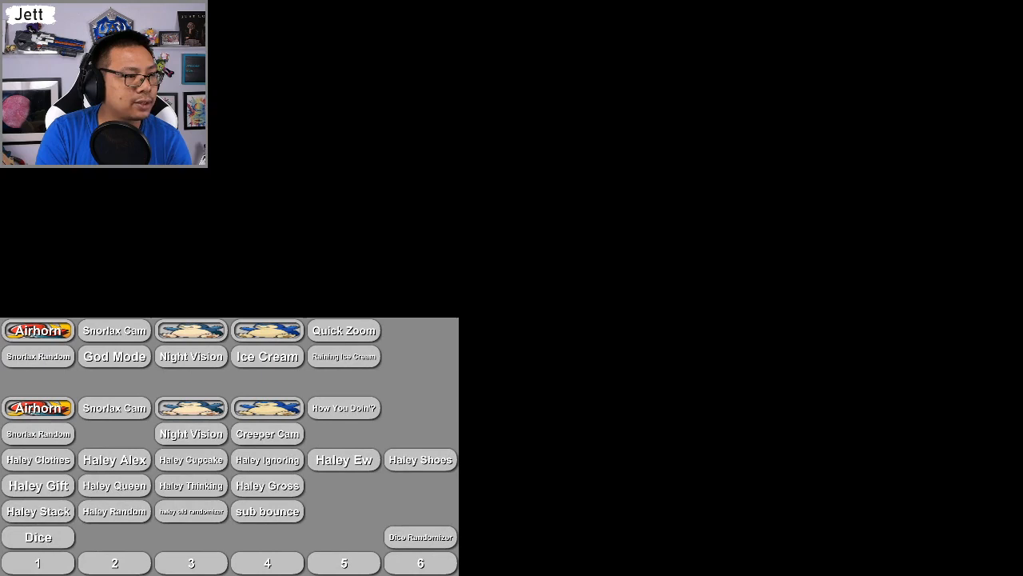
- Leave the dice command editor and return to the Dice Randomizer button's options
{"action": "left_click", "coordinate": [419, 563]}
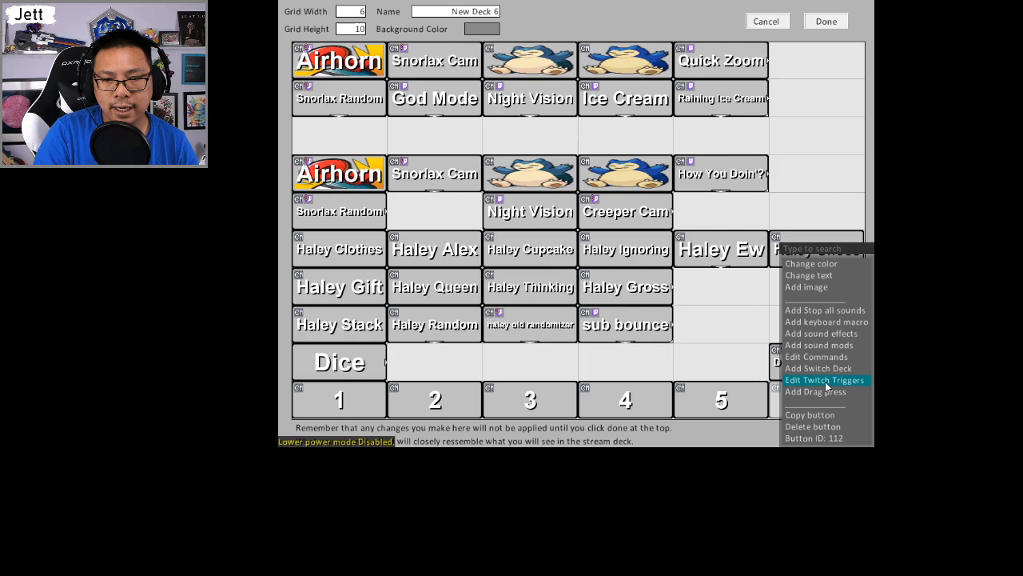
- Set the button's Twitch trigger type to chat messages
{"action": "left_click", "coordinate": [818, 380]}
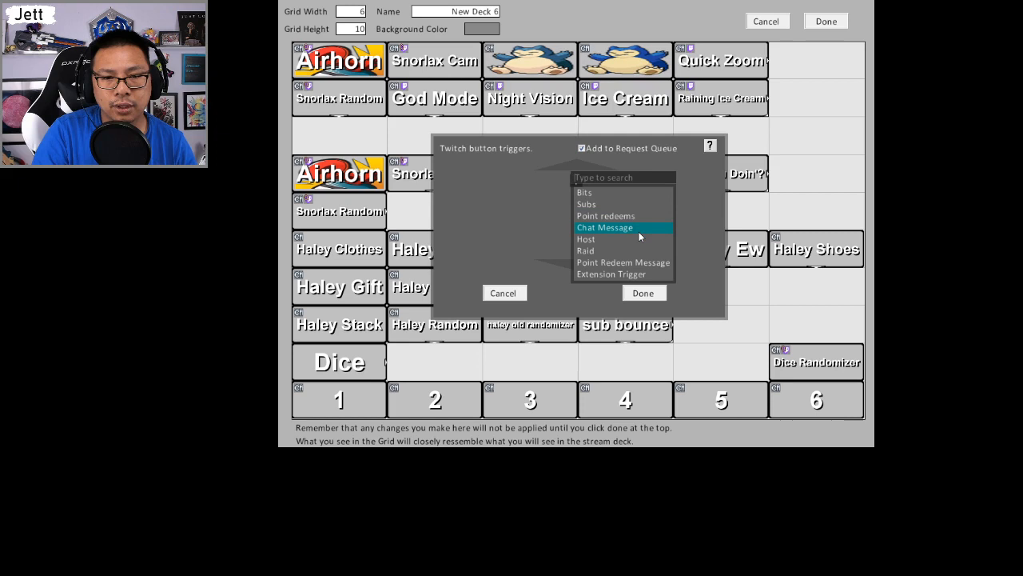
{"action": "left_click", "coordinate": [604, 227]}
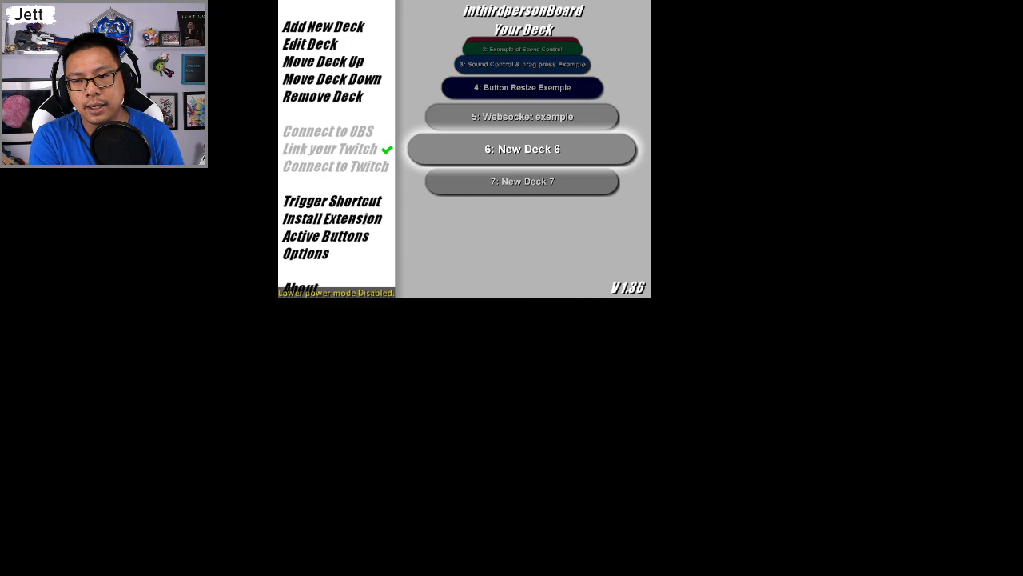
- Choose 6. New Deck 6 from the deck list for editing
{"action": "left_click", "coordinate": [521, 148]}
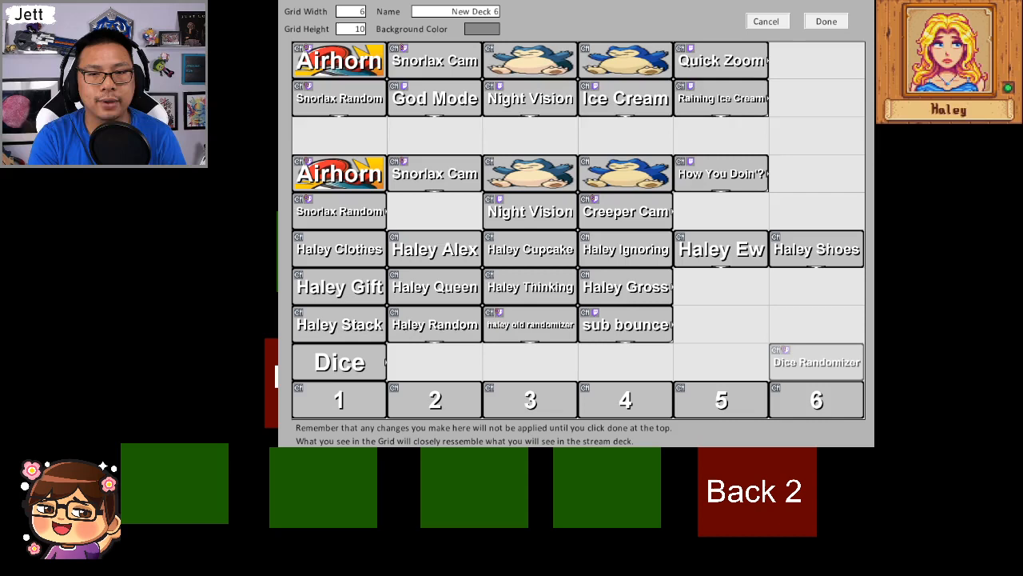
- Add a Math: Change Value action as the Dice Randomizer button's fourth step
{"action": "left_click", "coordinate": [815, 361]}
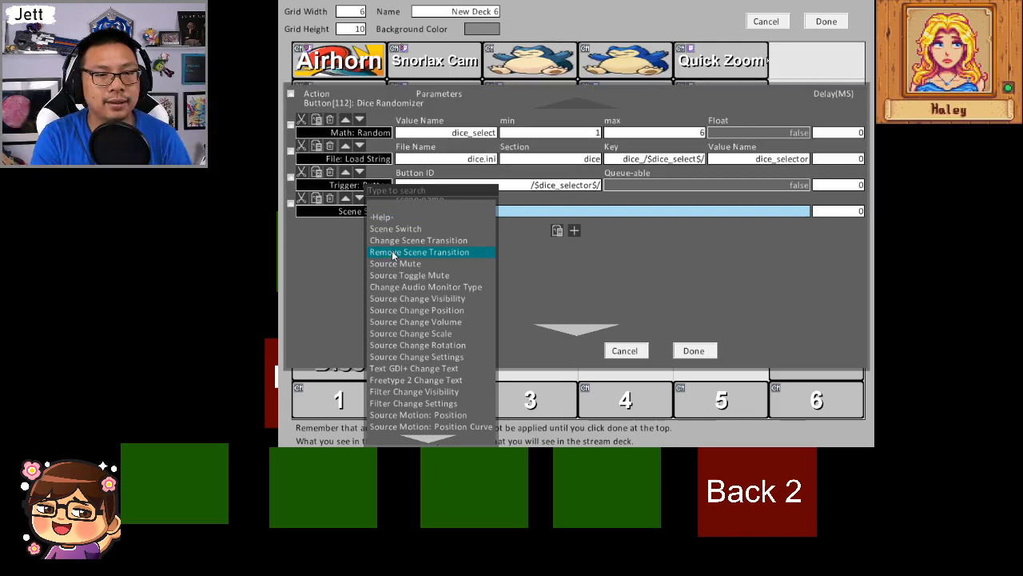
{"action": "type", "text": "mat"}
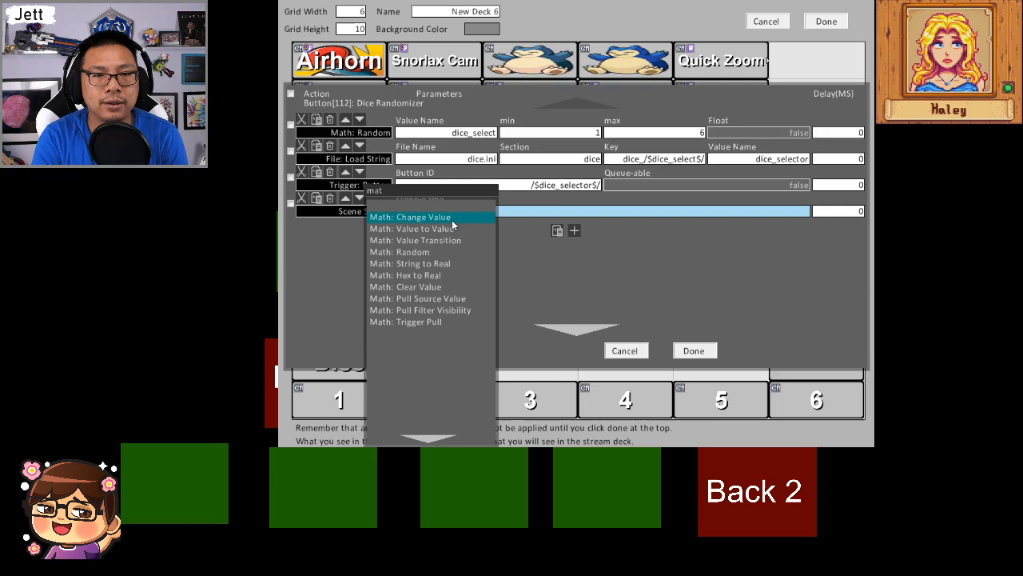
{"action": "left_click", "coordinate": [411, 218]}
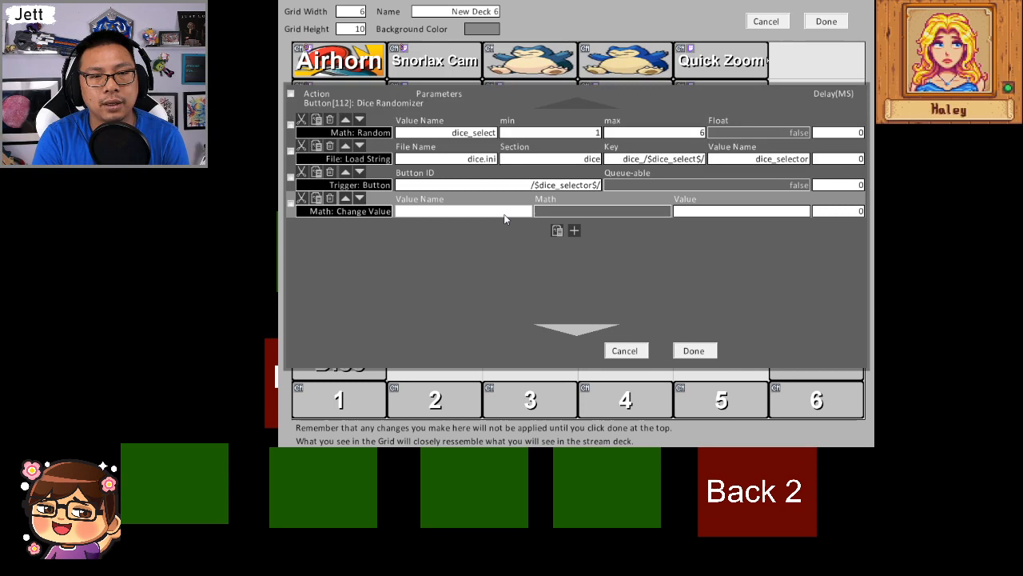
- Set the Math: Change Value operation to += (add to the existing value)
{"action": "left_click", "coordinate": [601, 211]}
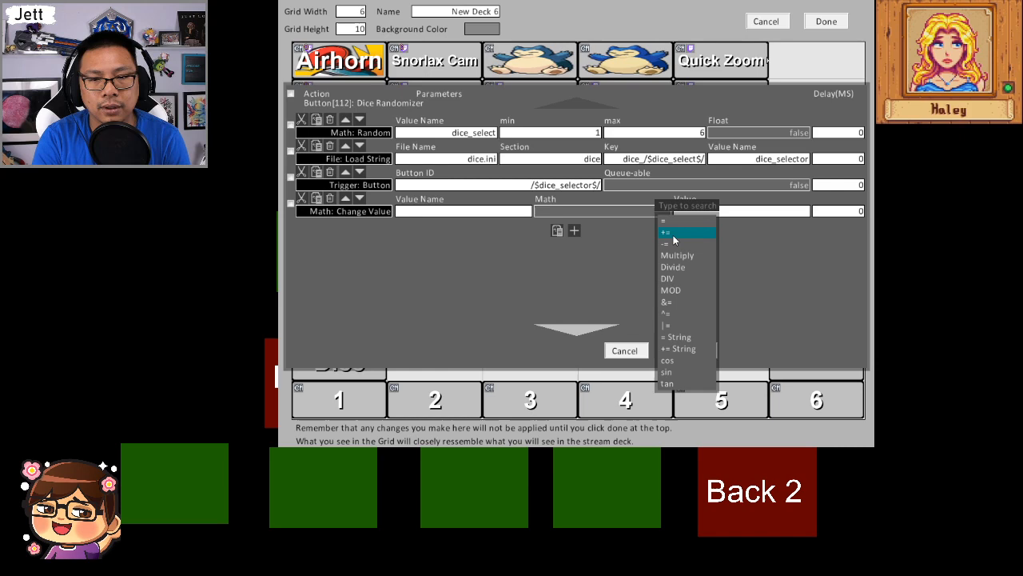
{"action": "left_click", "coordinate": [668, 232]}
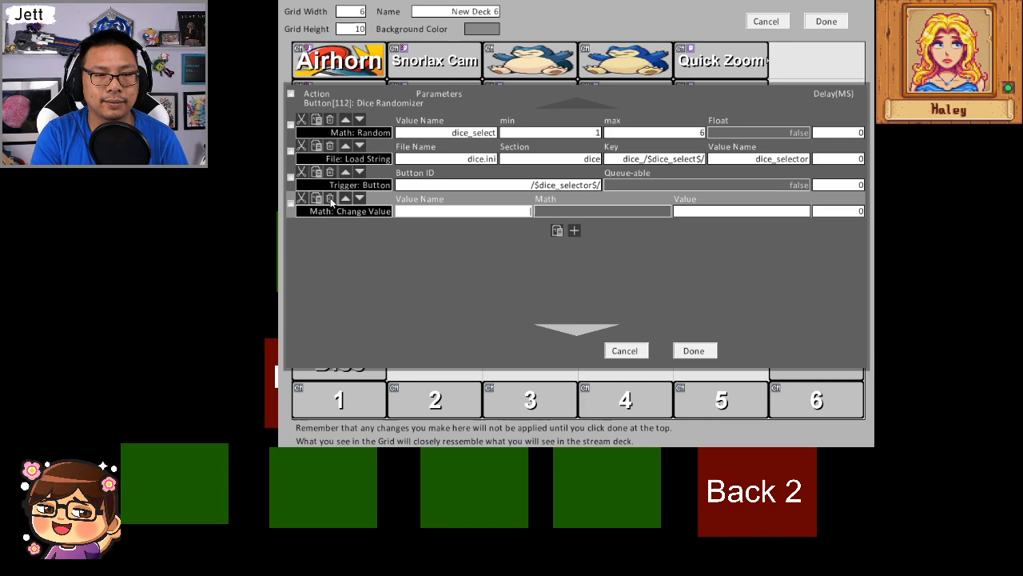
{"action": "left_click", "coordinate": [693, 349]}
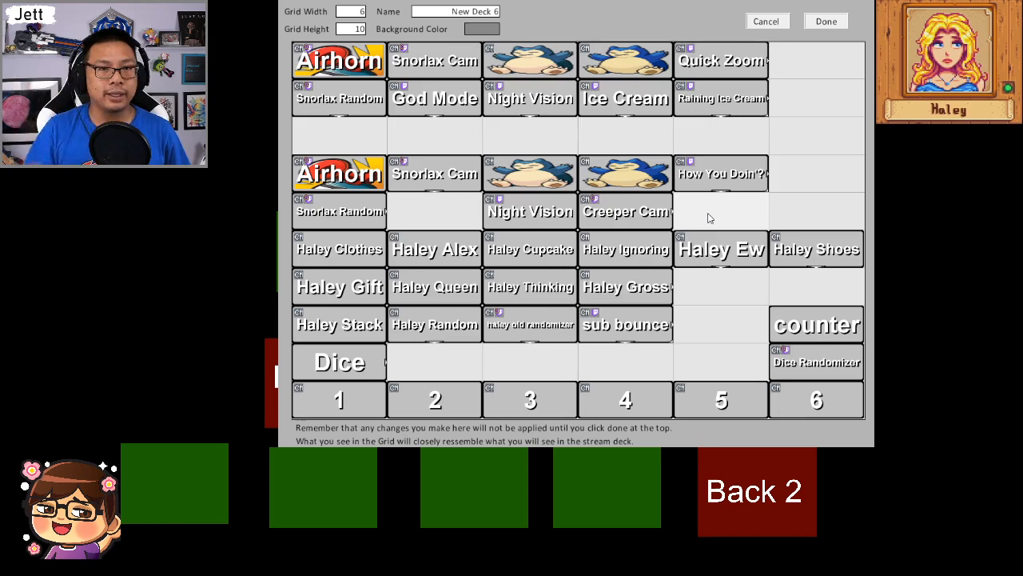
- Start a new command on the counter button and filter its action list to Math
{"action": "right_click", "coordinate": [816, 247]}
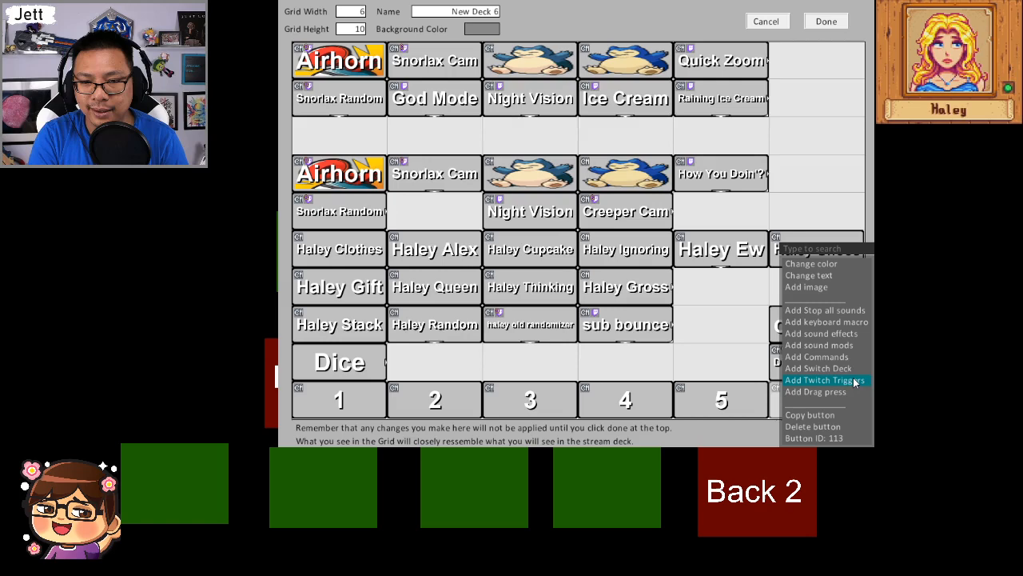
{"action": "left_click", "coordinate": [819, 380]}
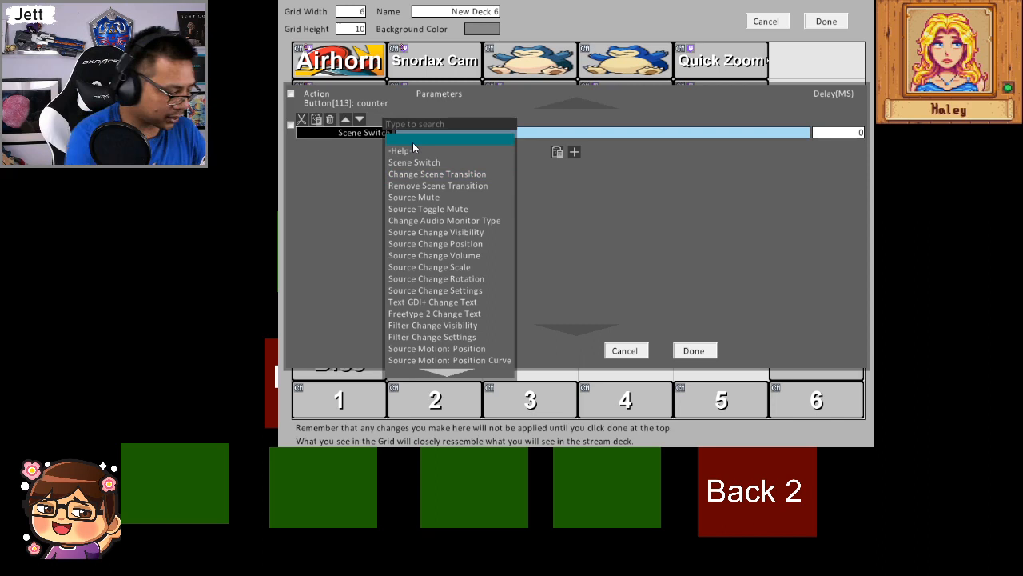
{"action": "type", "text": "math"}
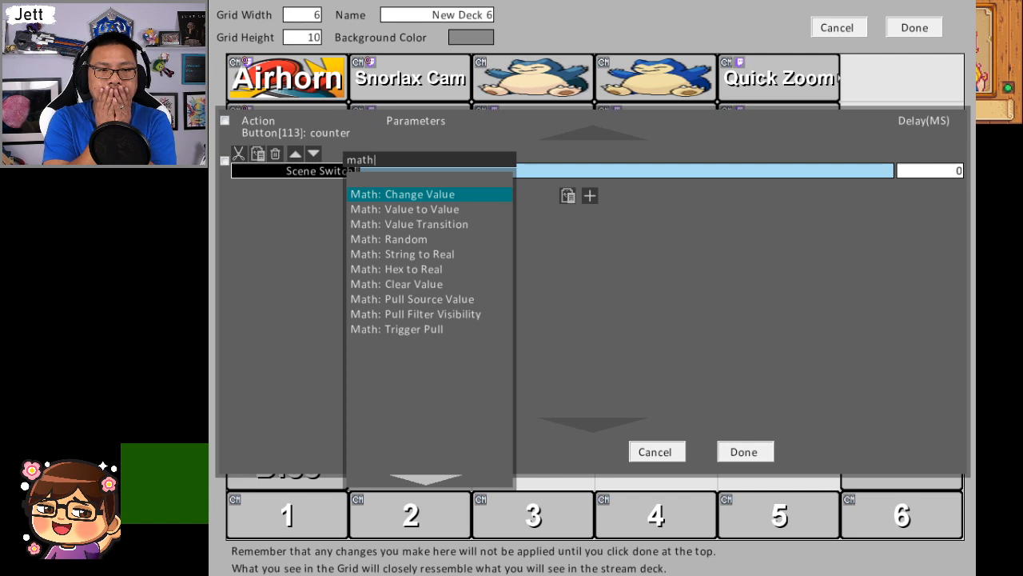
- Set the counter button's action to Math: Change Value
{"action": "left_click", "coordinate": [402, 194]}
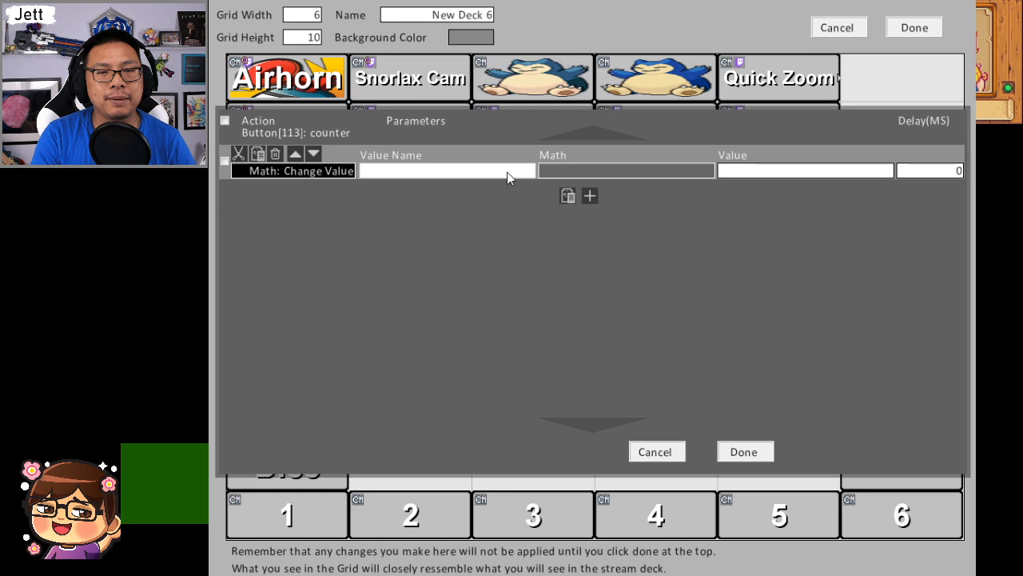
{"action": "mouse_move", "coordinate": [931, 216]}
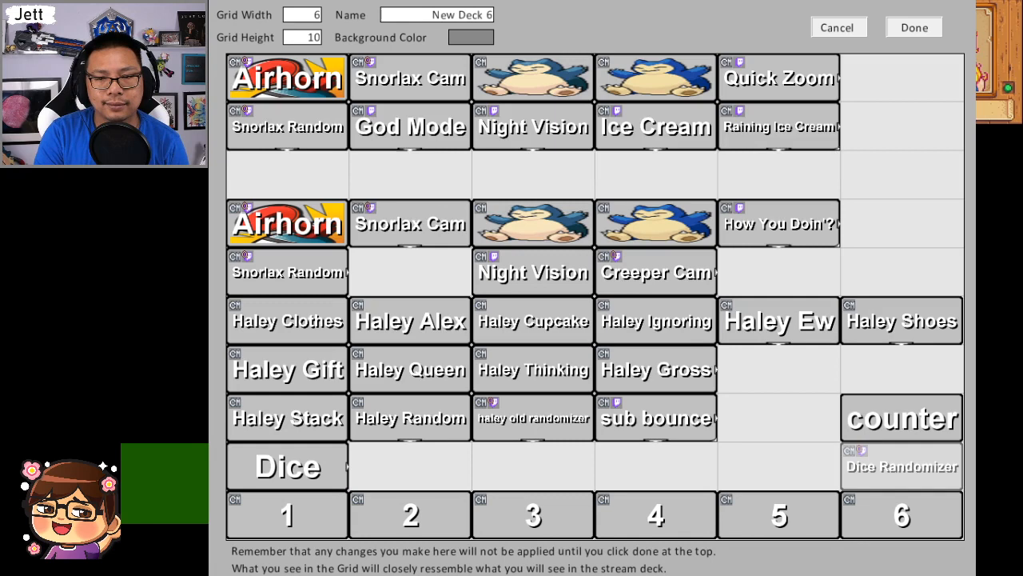
- Reopen the counter button's empty command editor via Add Commands
{"action": "left_click", "coordinate": [902, 418]}
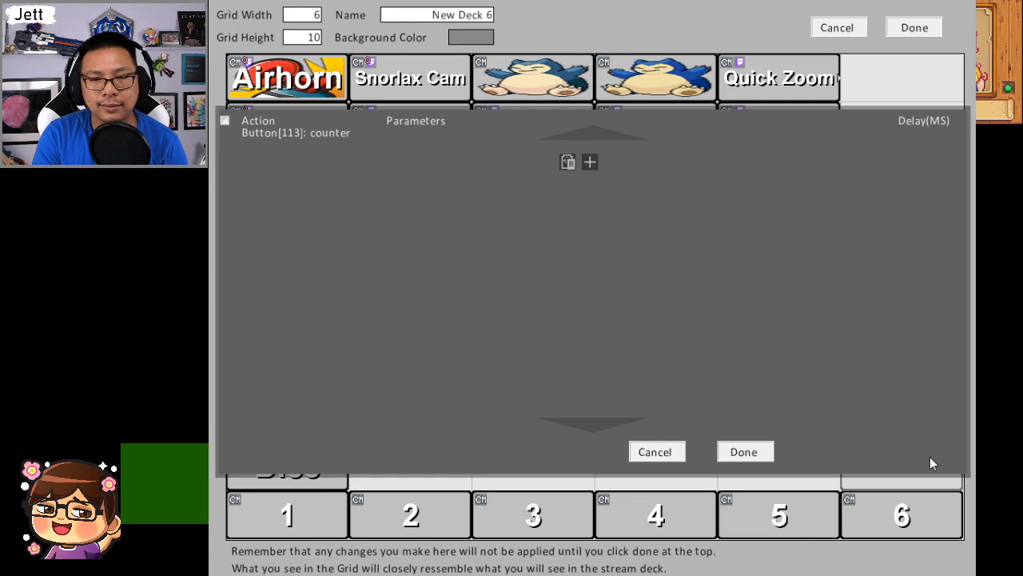
{"action": "mouse_move", "coordinate": [550, 278]}
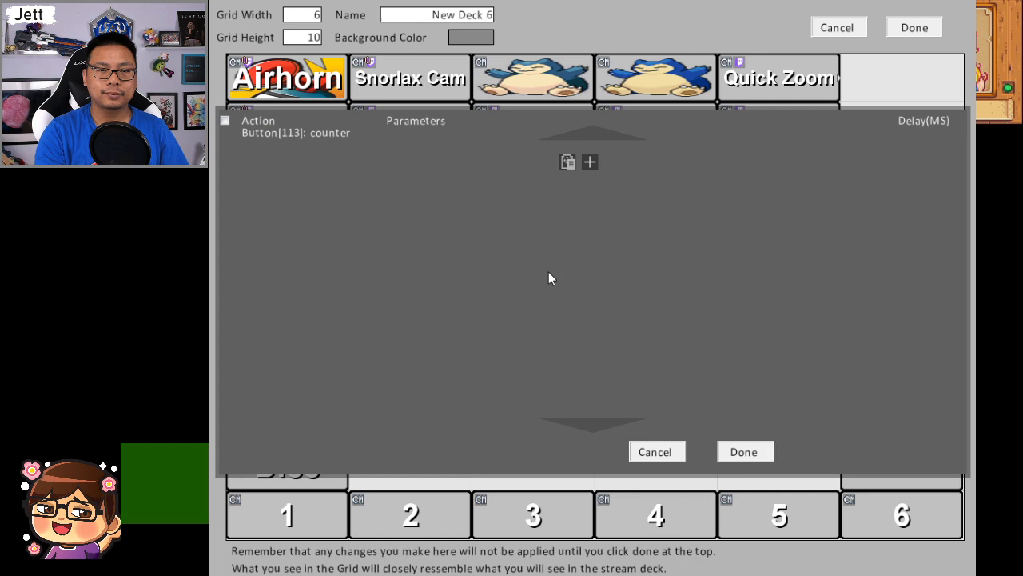
- Add a Math: Change Value action with operation += and value 1
{"action": "type", "text": "math"}
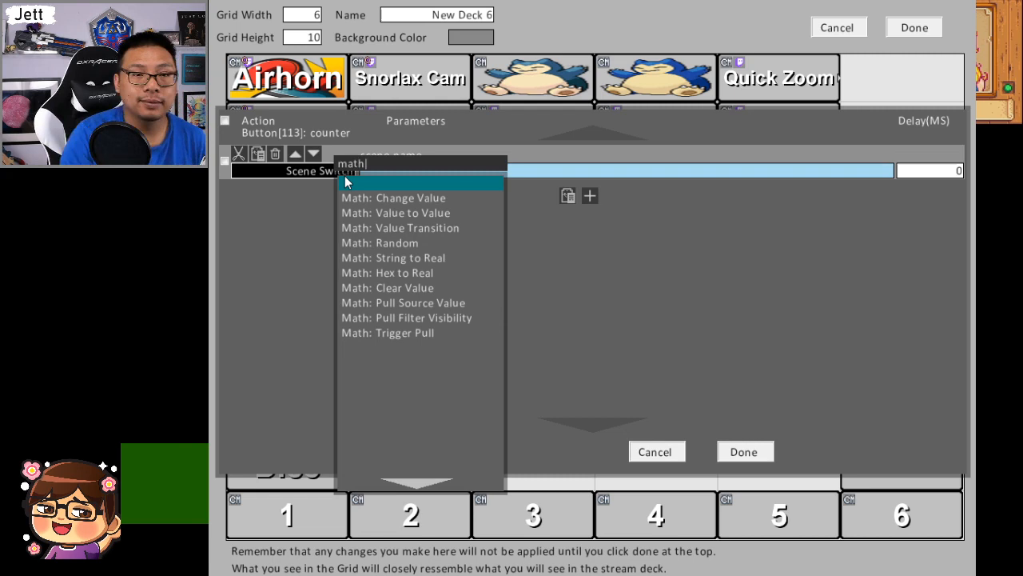
{"action": "left_click", "coordinate": [395, 198]}
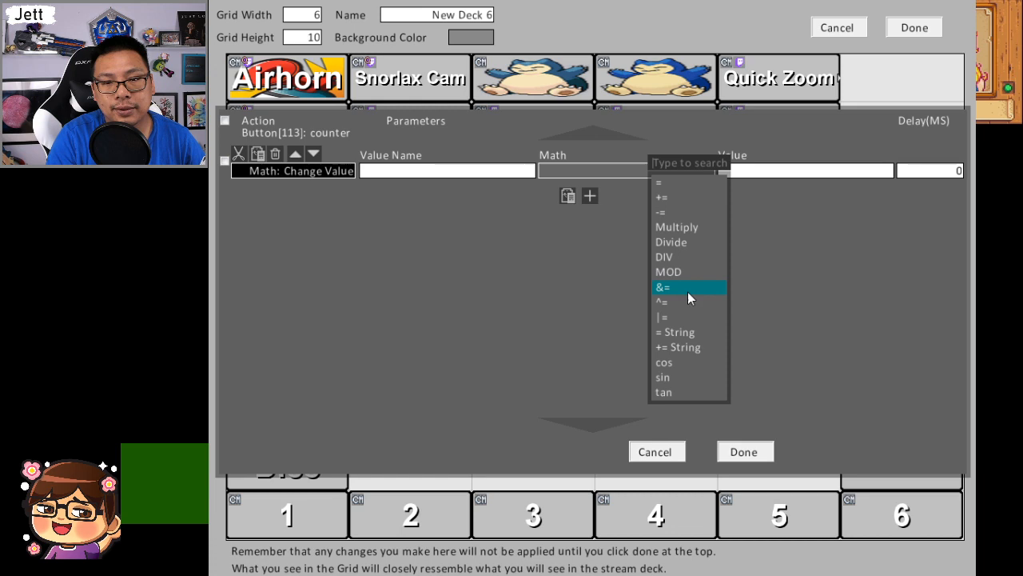
{"action": "left_click", "coordinate": [661, 286]}
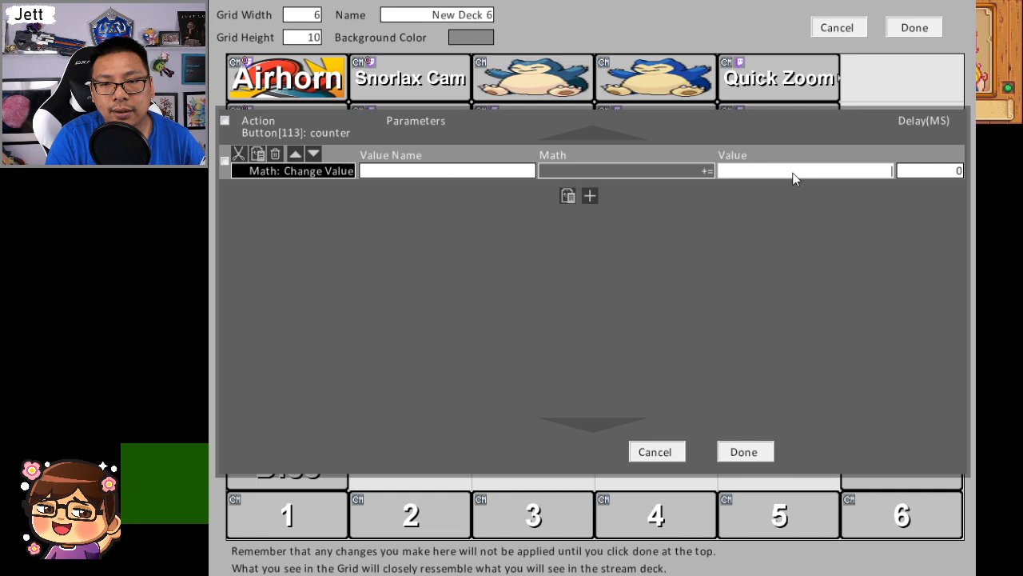
{"action": "type", "text": "1"}
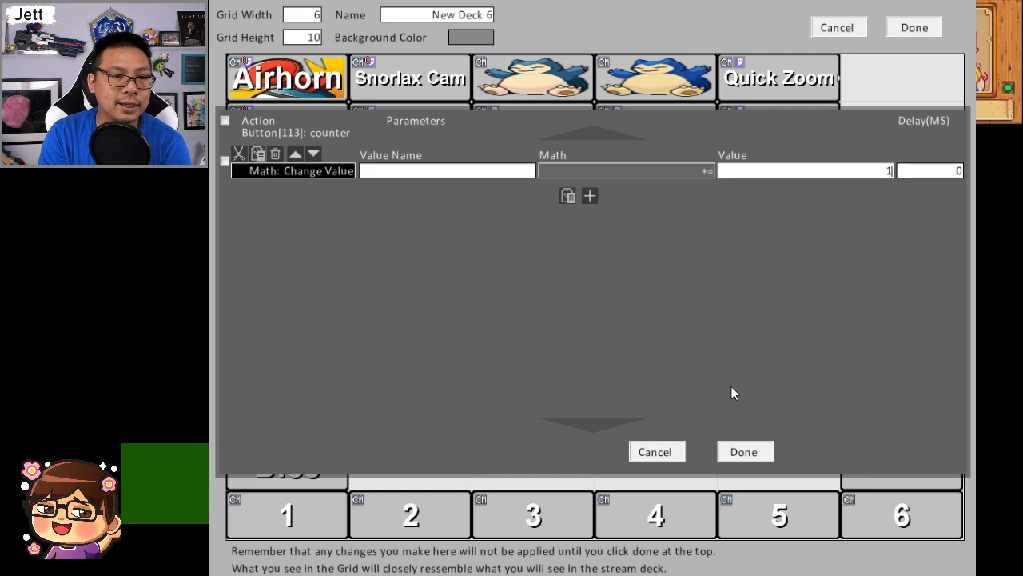